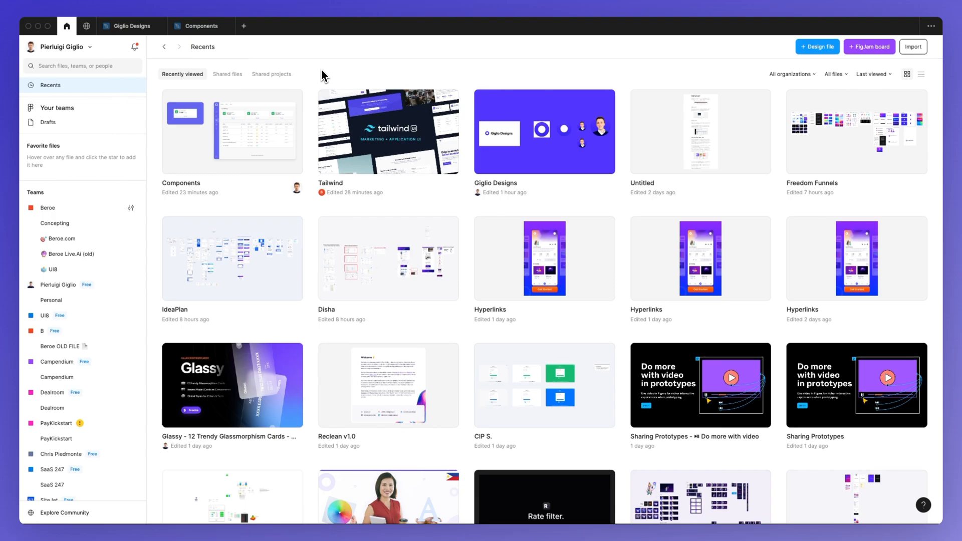
pyautogui.moveTo(334, 80)
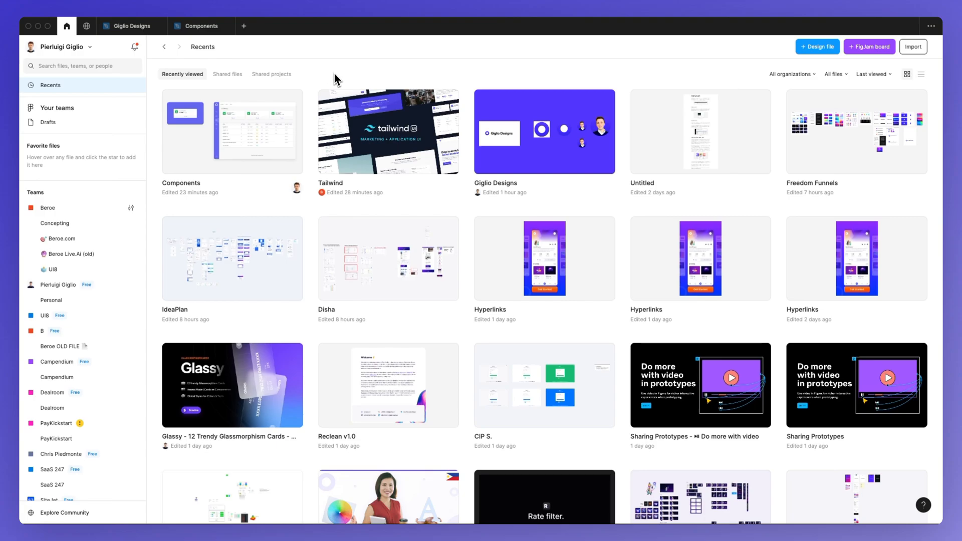
pyautogui.moveTo(339, 77)
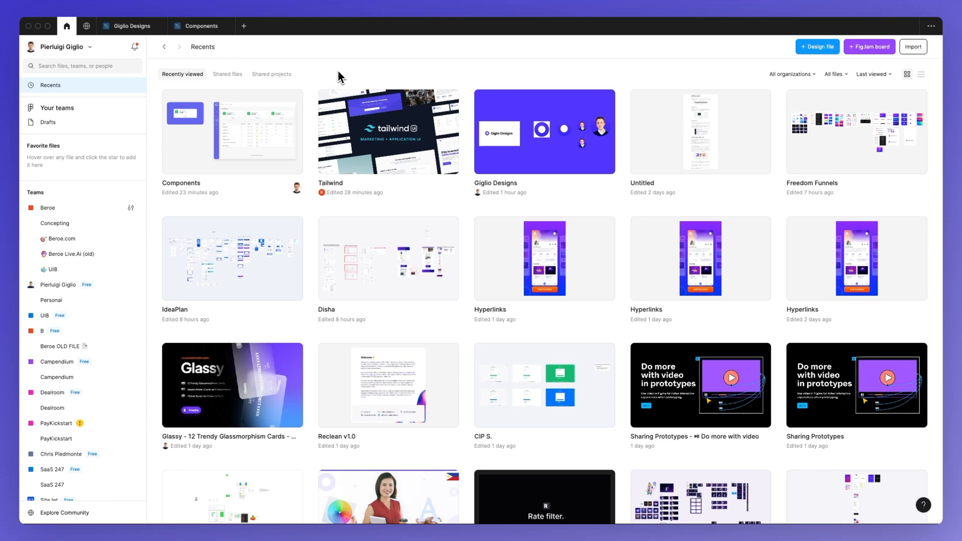
pyautogui.moveTo(444, 195)
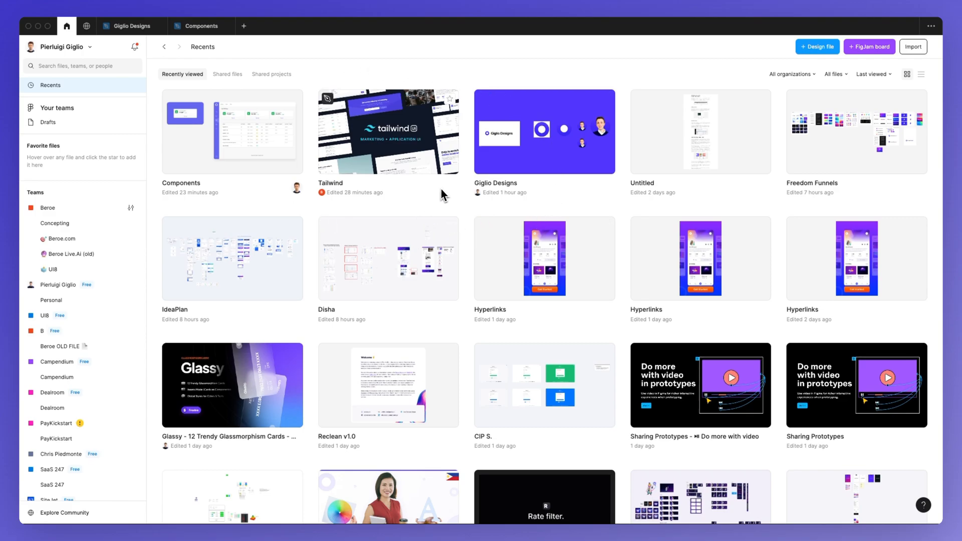
pyautogui.moveTo(468, 194)
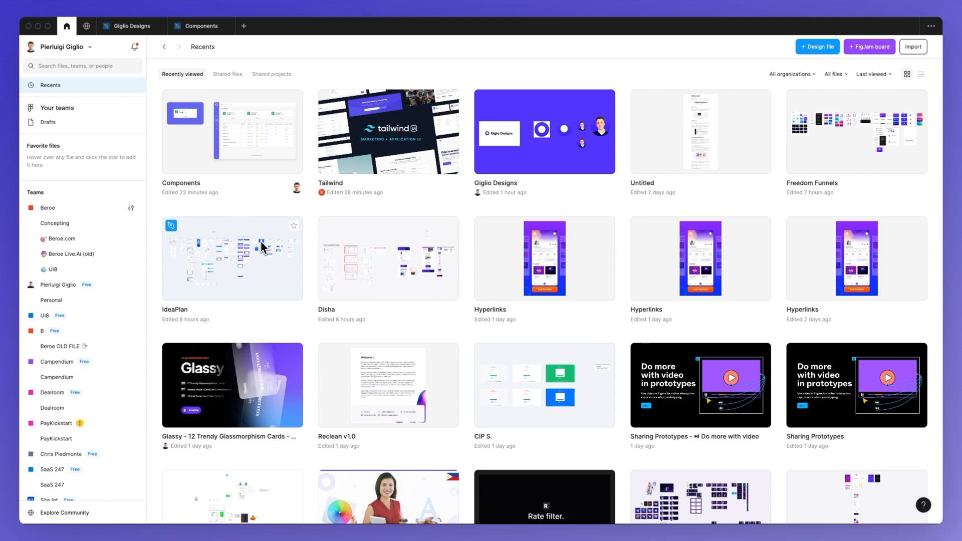
pyautogui.moveTo(326, 259)
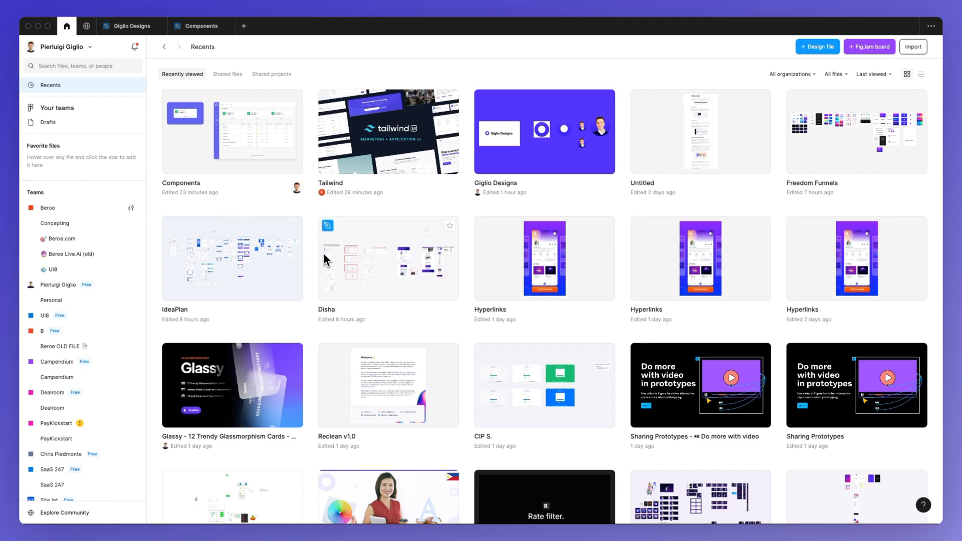
pyautogui.moveTo(543, 131)
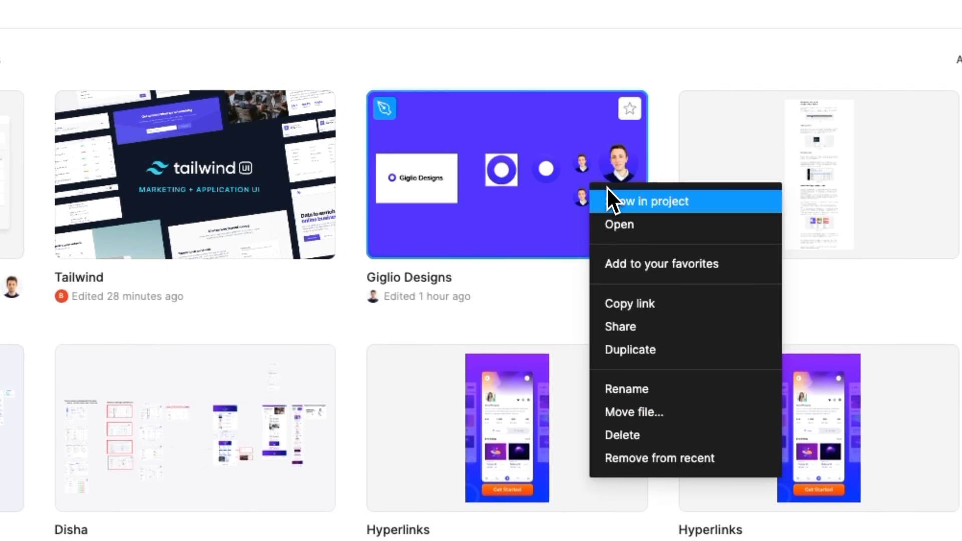
pyautogui.moveTo(650, 350)
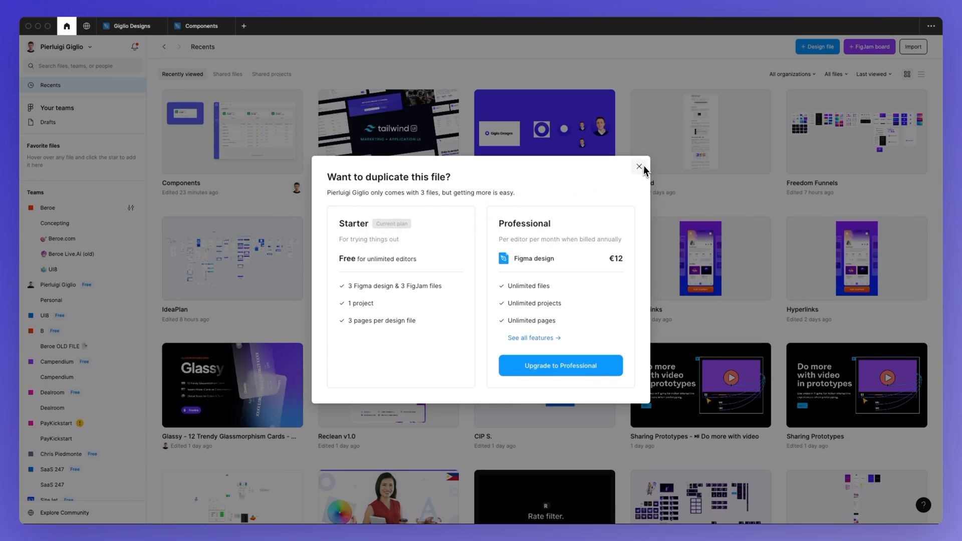
# - Dismiss the upgrade prompt and duplicate the Components file so 'Components (Copy)' tops Recents
pyautogui.click(639, 167)
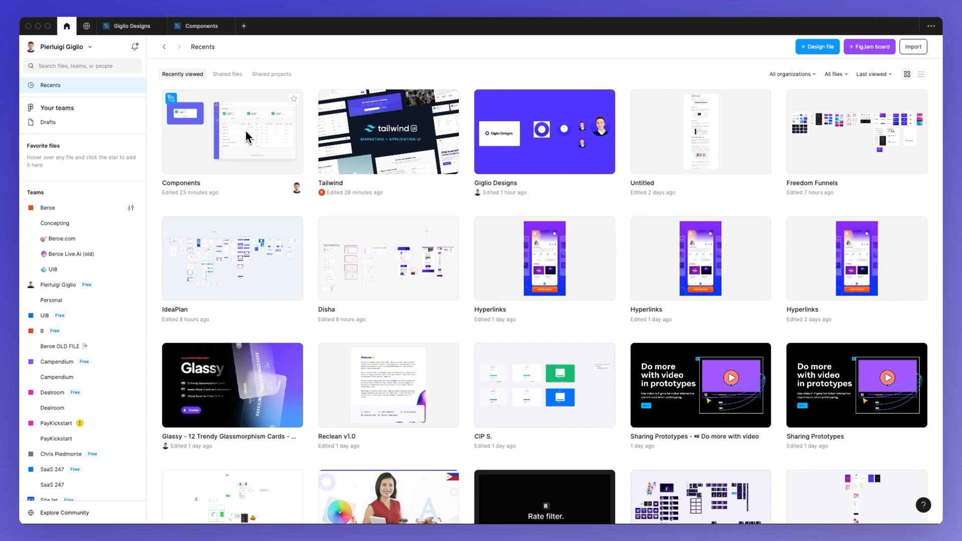
pyautogui.rightClick(245, 135)
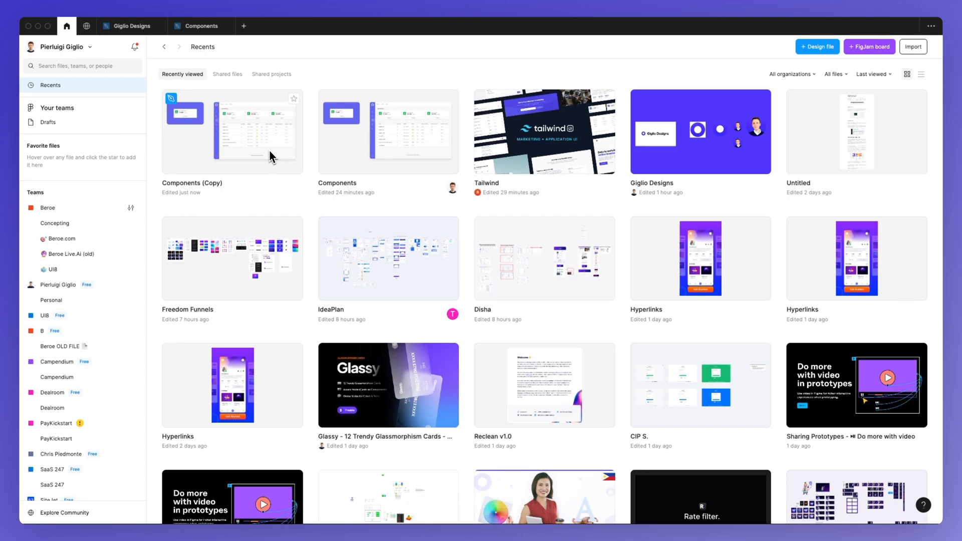
pyautogui.moveTo(443, 79)
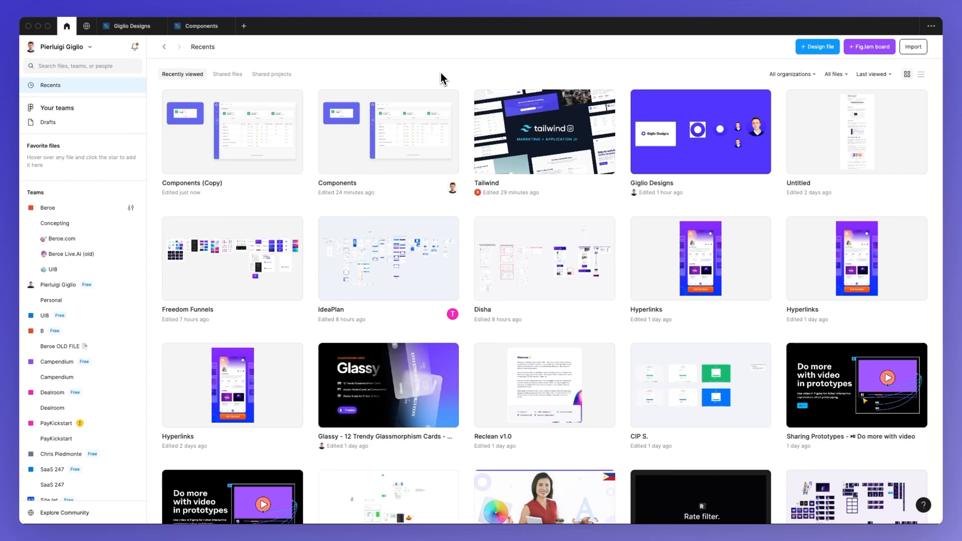
pyautogui.moveTo(502, 52)
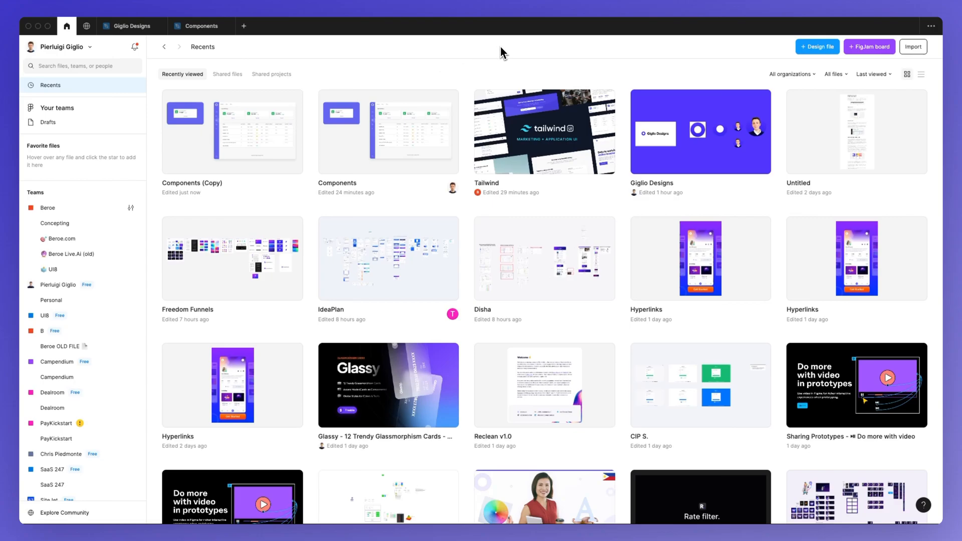